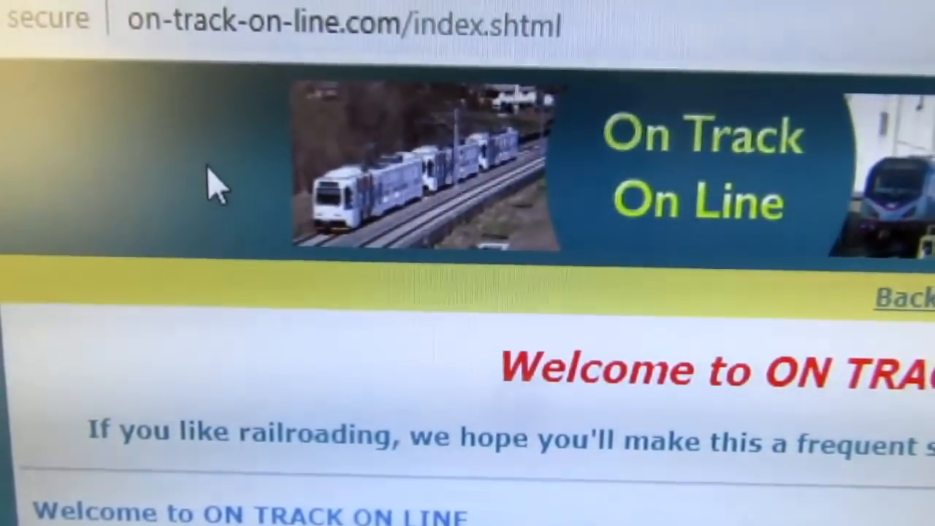
Scroll down to the passenger route table and open the Crescent route page
scroll(down, 3)
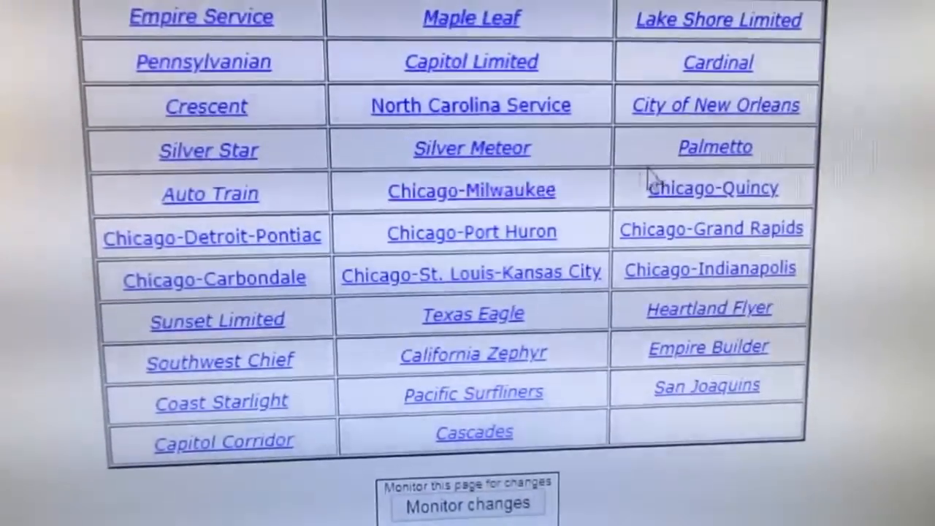
scroll(down, 3)
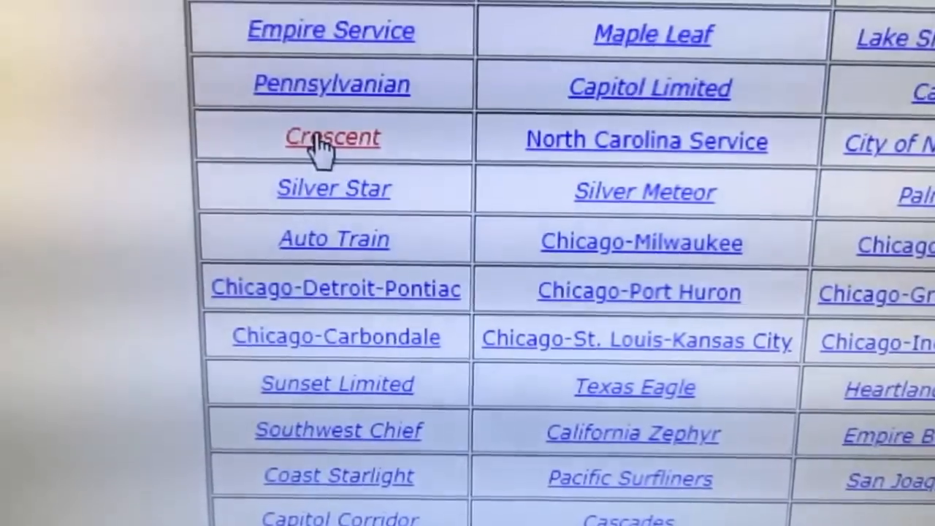
click(333, 136)
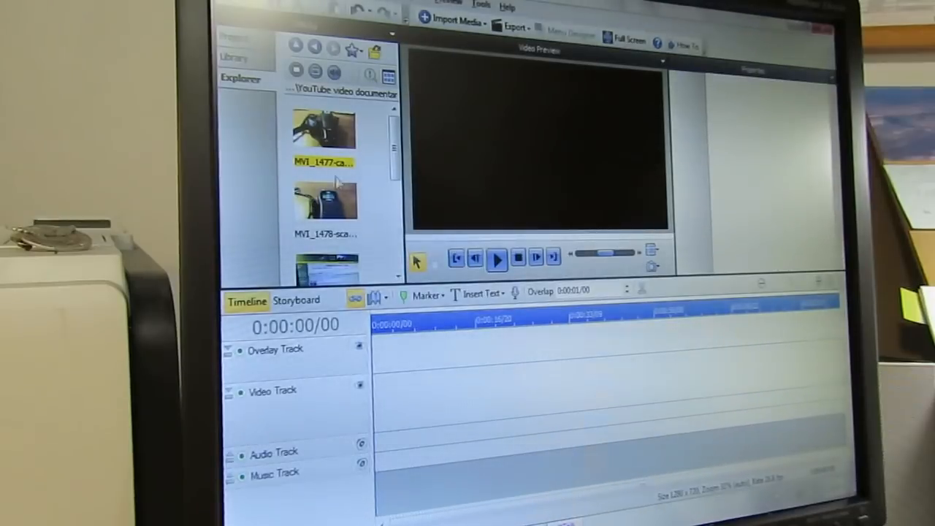
mouse_move(489, 187)
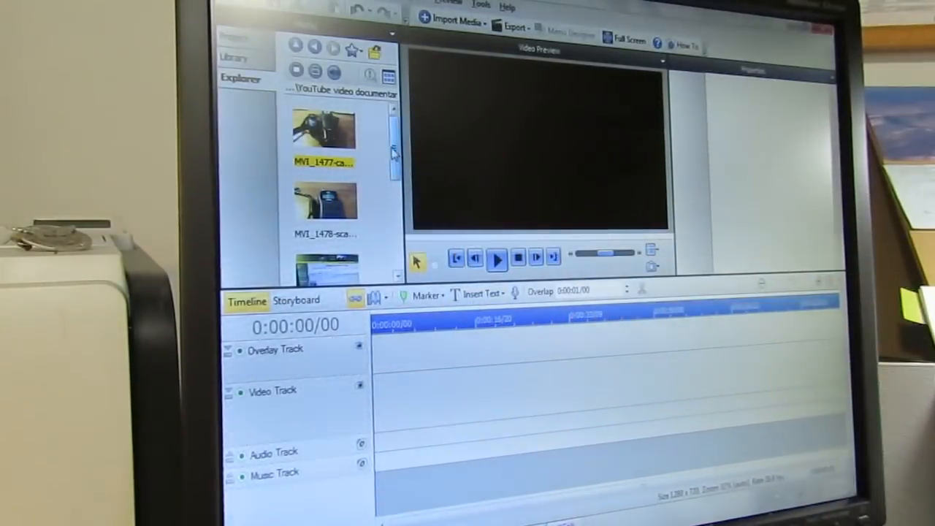
scroll(down, 3)
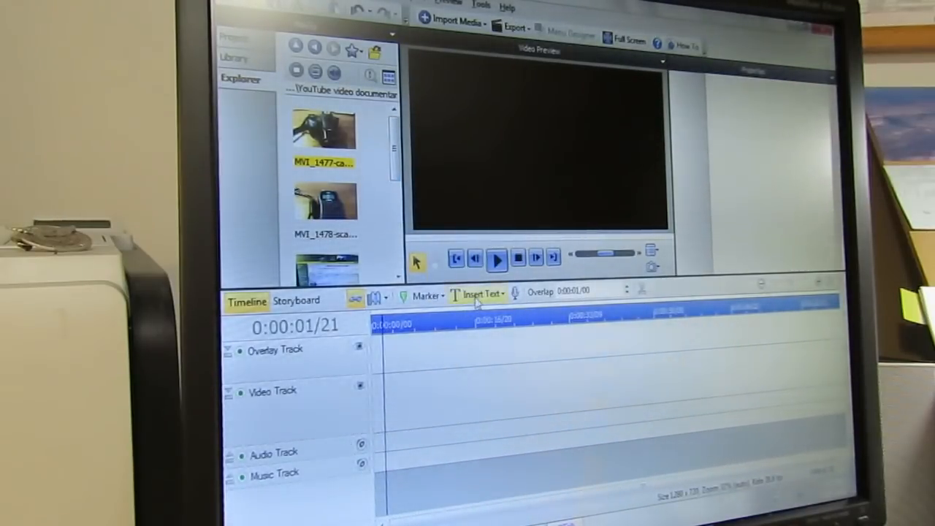
Select the title text clip and enter the title text into the Video Preview text box
click(475, 293)
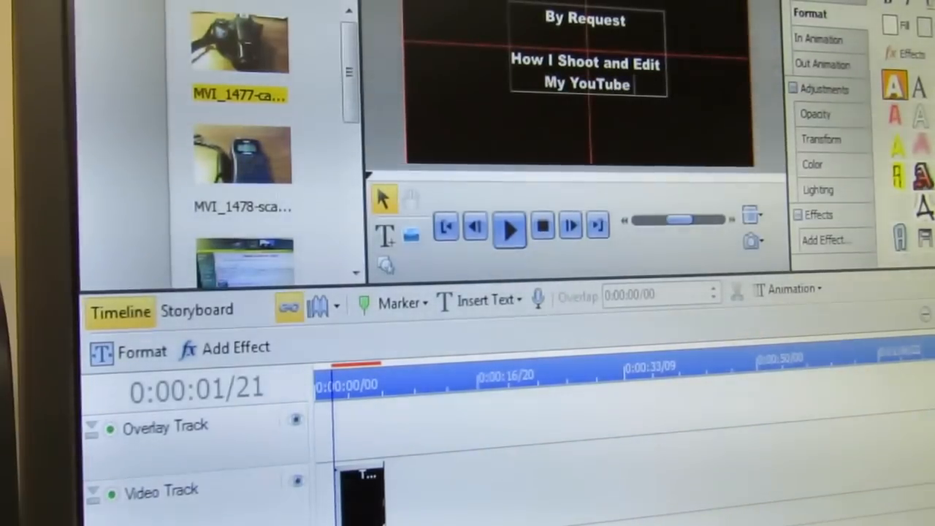
text(Vice)
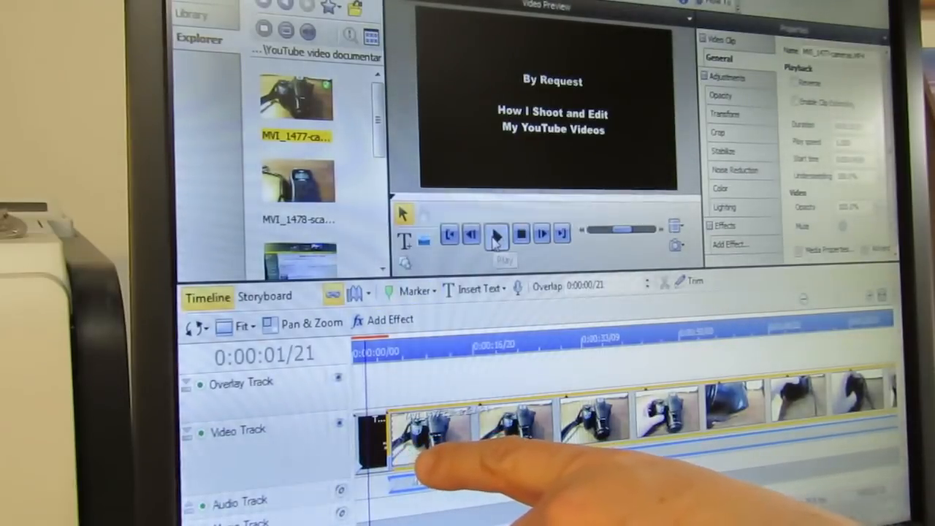
Play the timeline from the title card with MVI_1477 placed after it
click(499, 234)
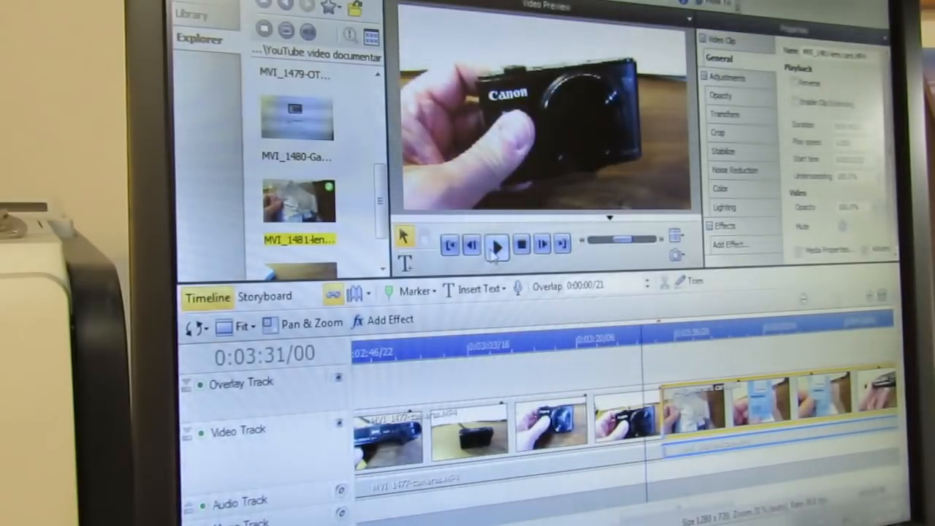
Play and pause the timeline to check the MVI_1481 lens clip
click(496, 244)
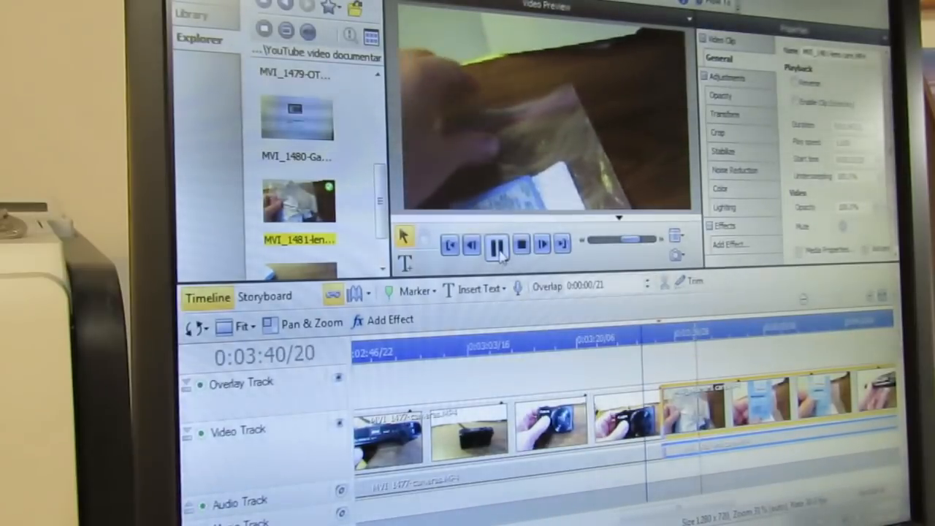
click(496, 244)
text(I forgot to mention...)
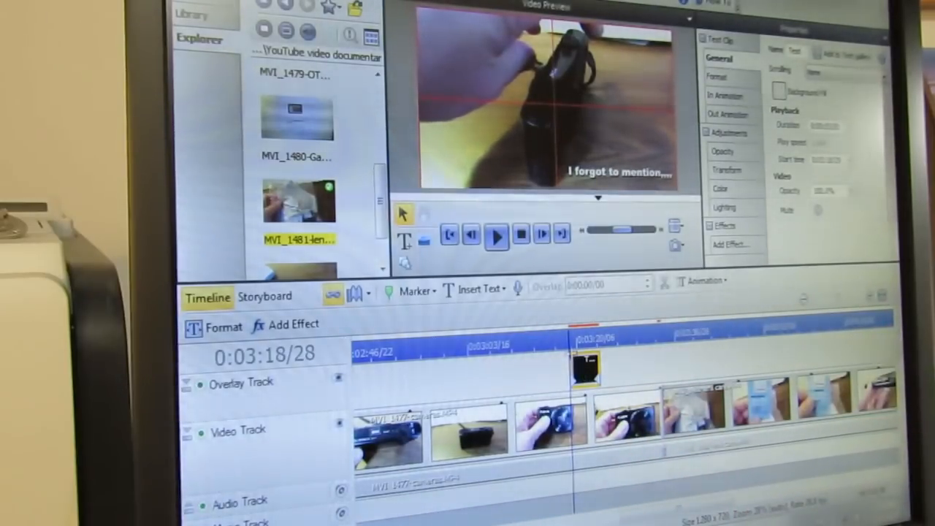
Play and pause to preview the 'I forgot to mention...' caption over the footage
click(497, 235)
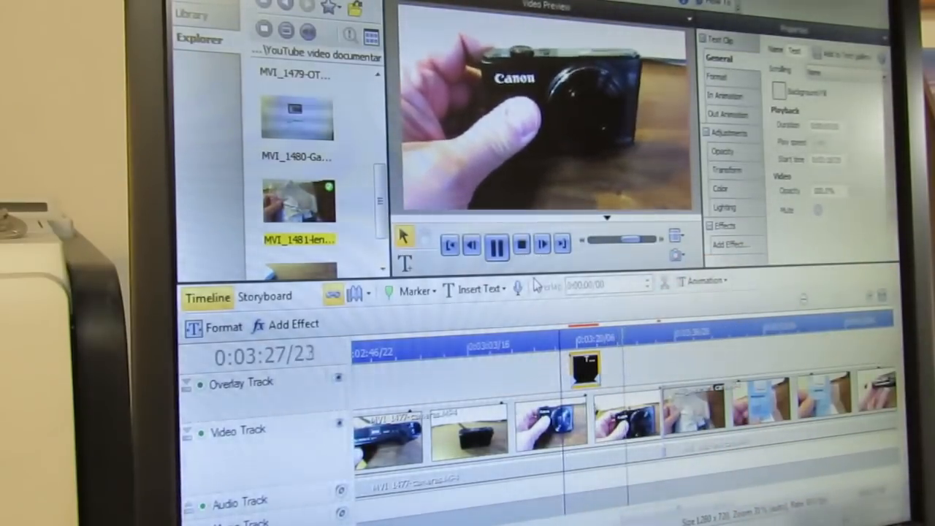
click(497, 244)
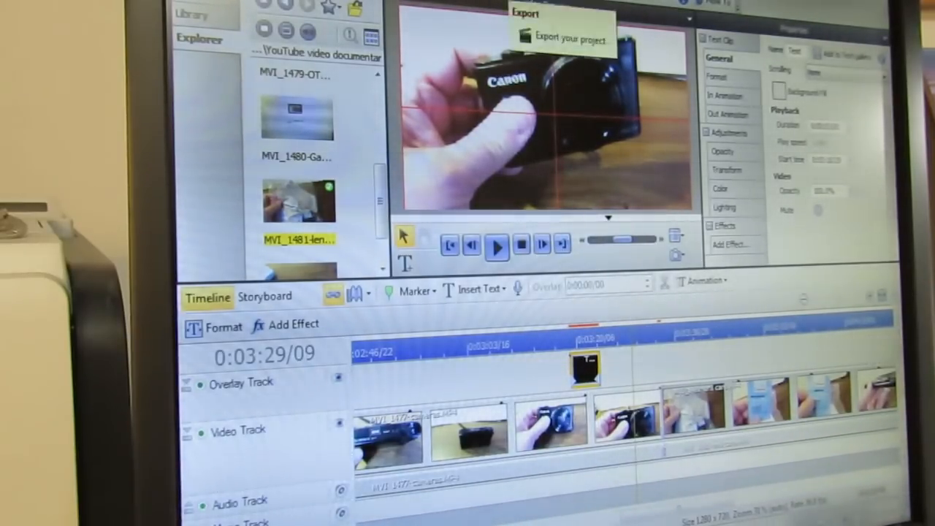
Choose Export > File to bring up the file type choices with MP4 video
click(551, 21)
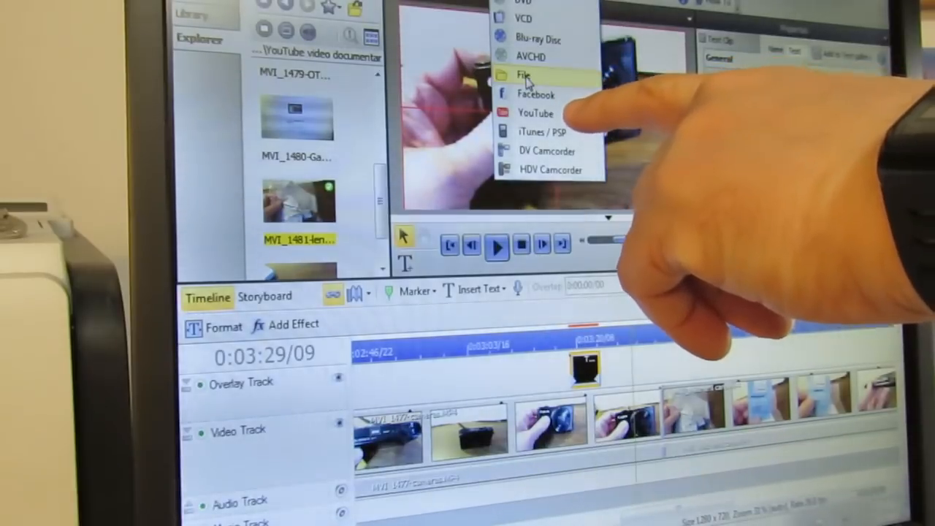
click(524, 73)
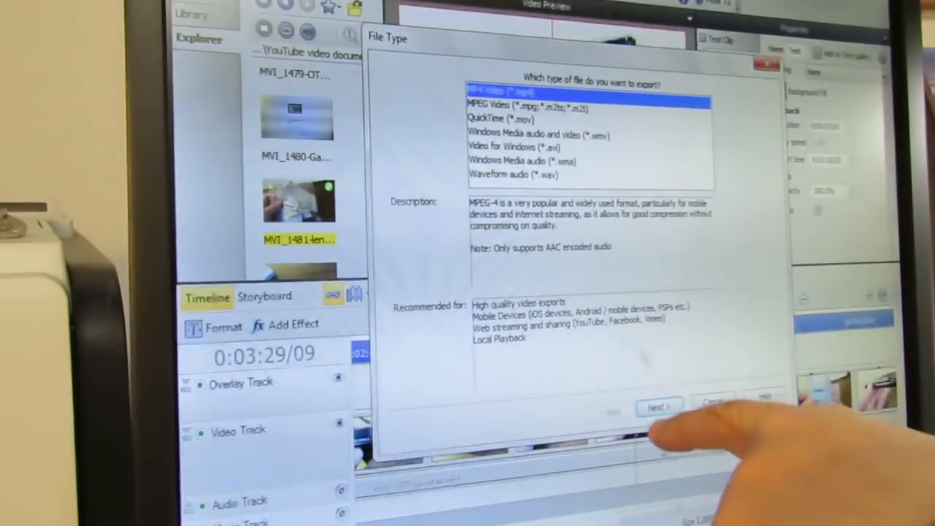
Proceed with MP4 Video to the 720p NTSC 16:9 settings, then cancel the export
click(651, 404)
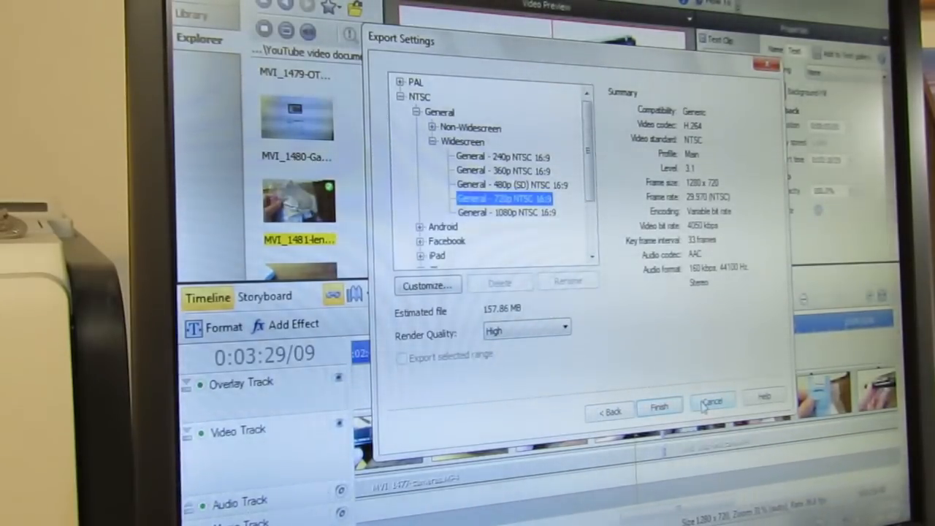
click(715, 404)
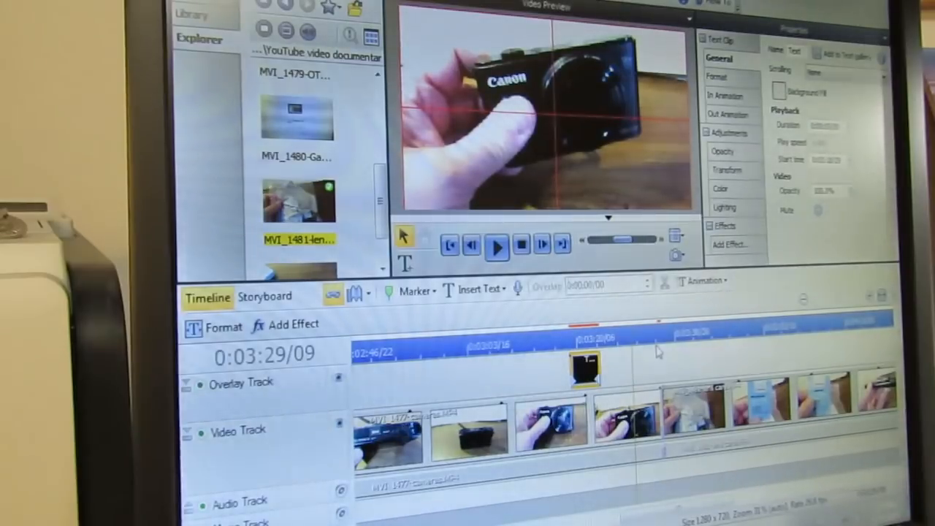